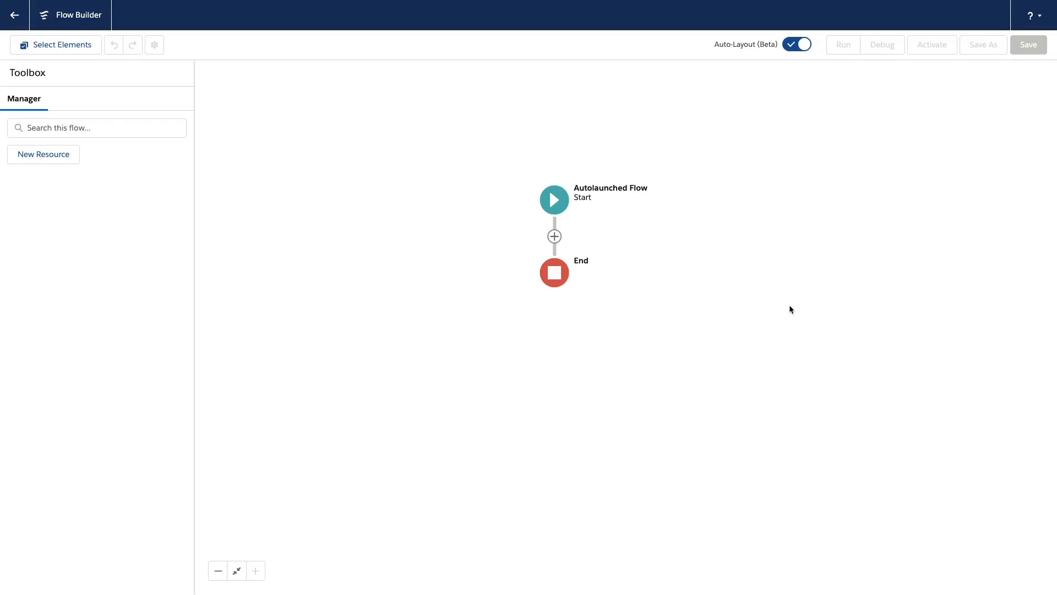
mouse_move(553, 237)
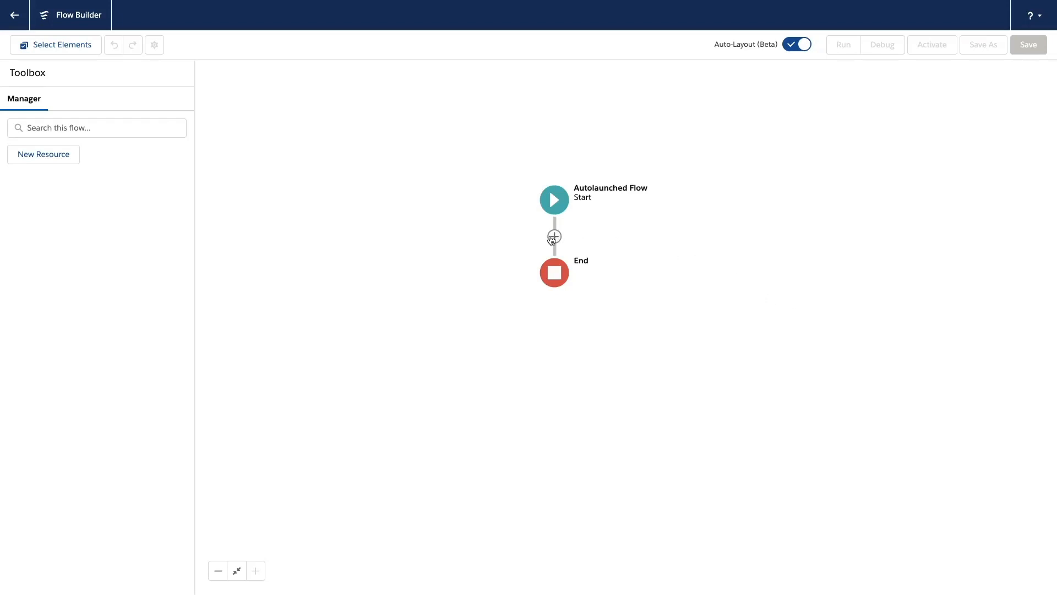
Insert an Action element between Start and End and browse the New Action categories.
click(555, 236)
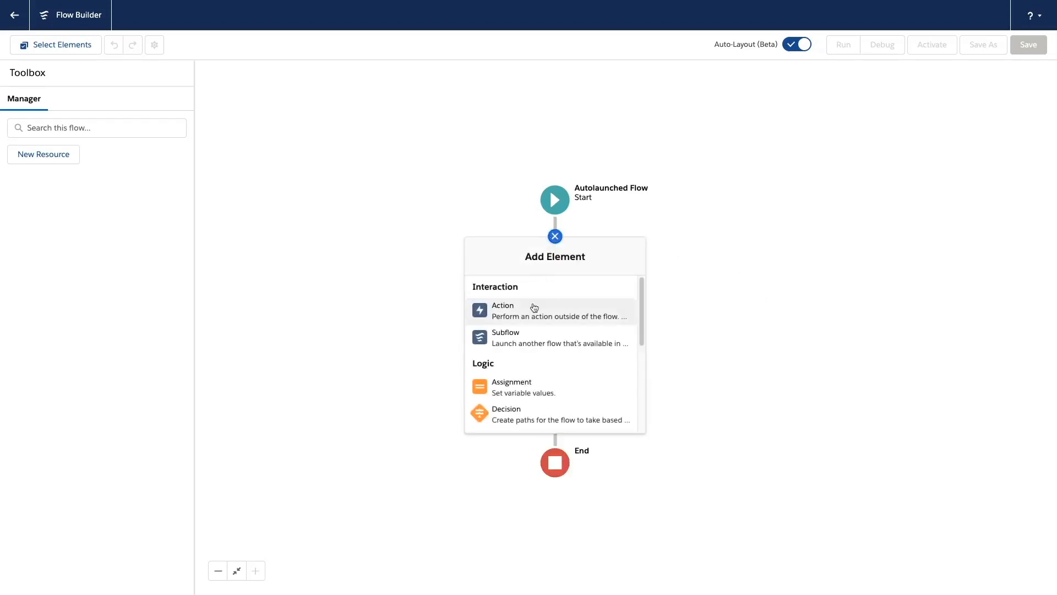
click(533, 309)
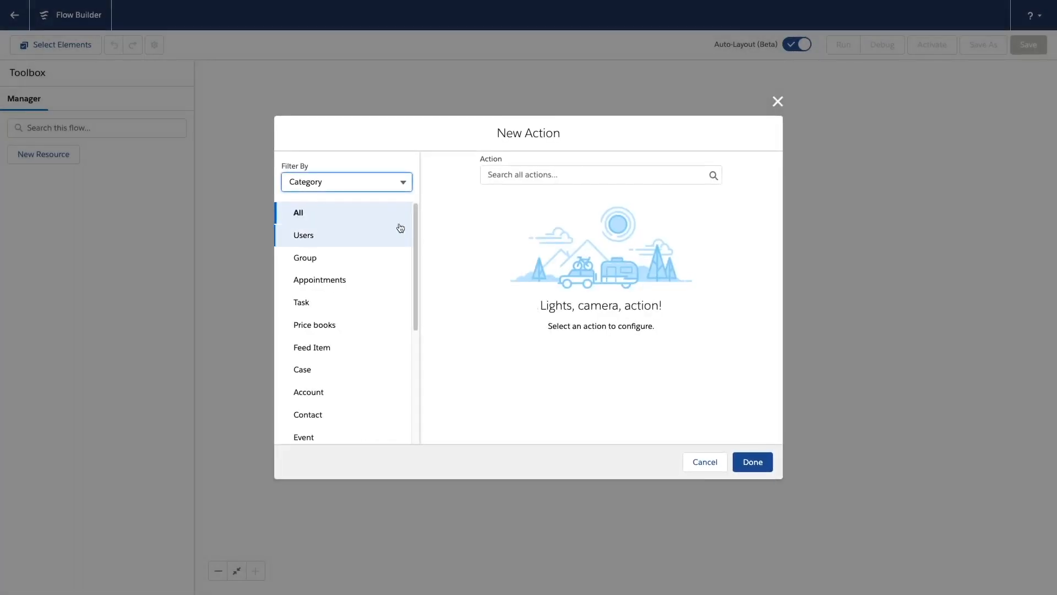
scroll(down, 3)
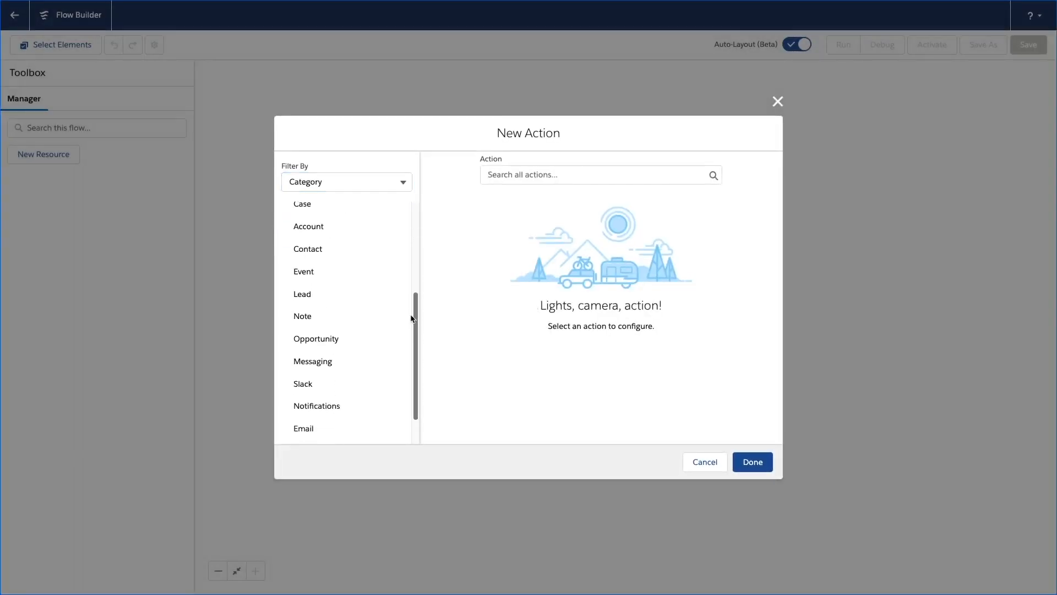
click(303, 384)
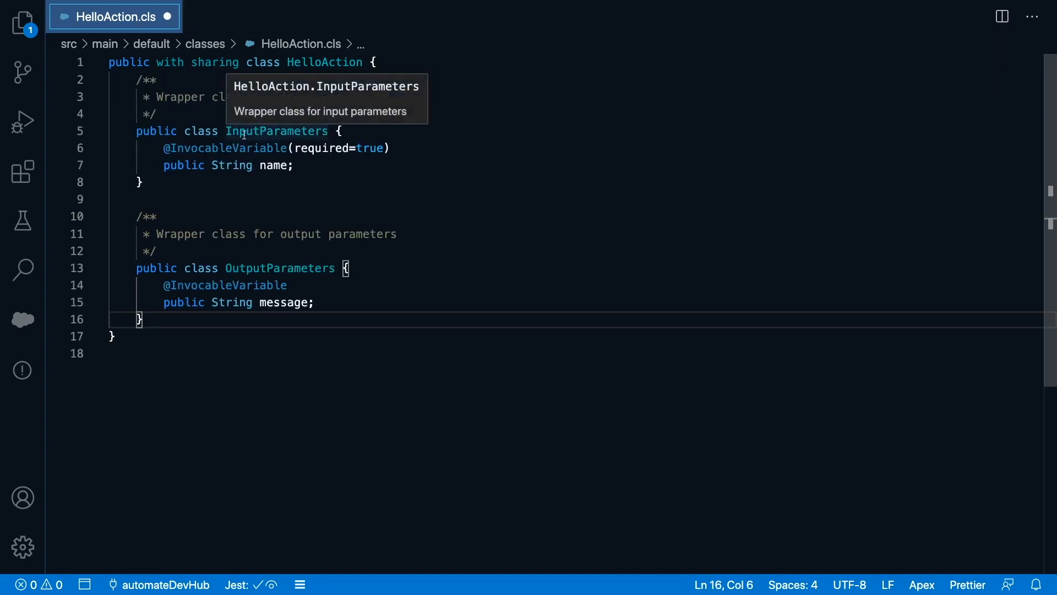
Select and clear the required name input field lines, then select the output message field.
drag(163, 148, 315, 165)
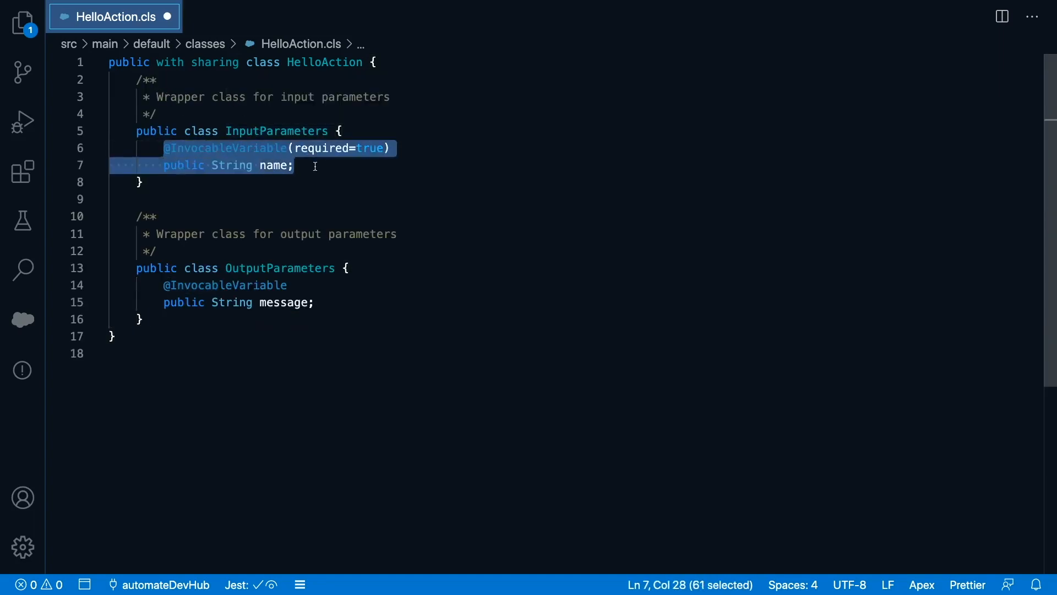
click(298, 165)
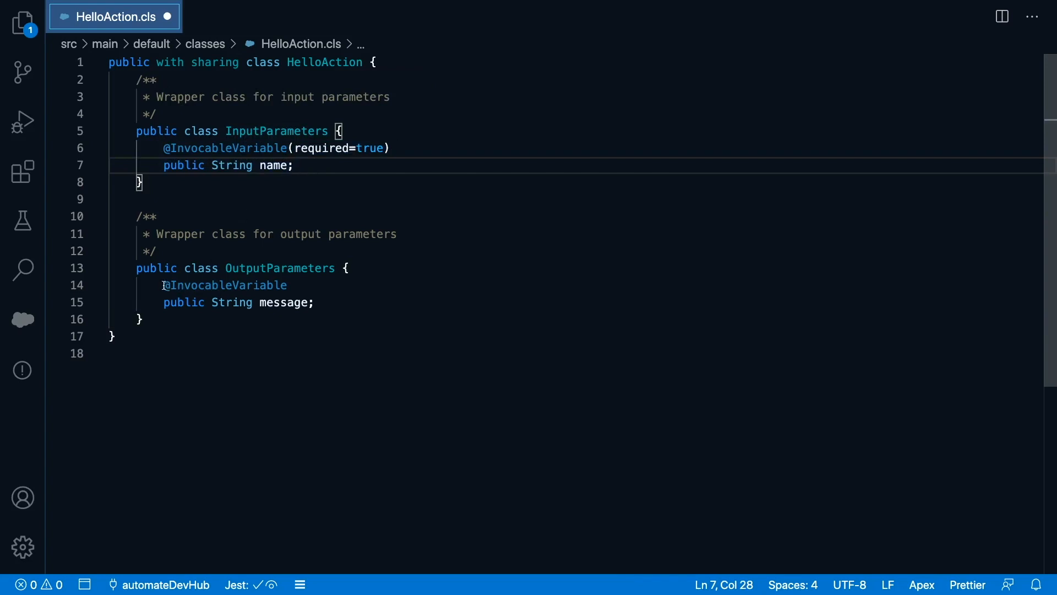
drag(161, 284, 314, 302)
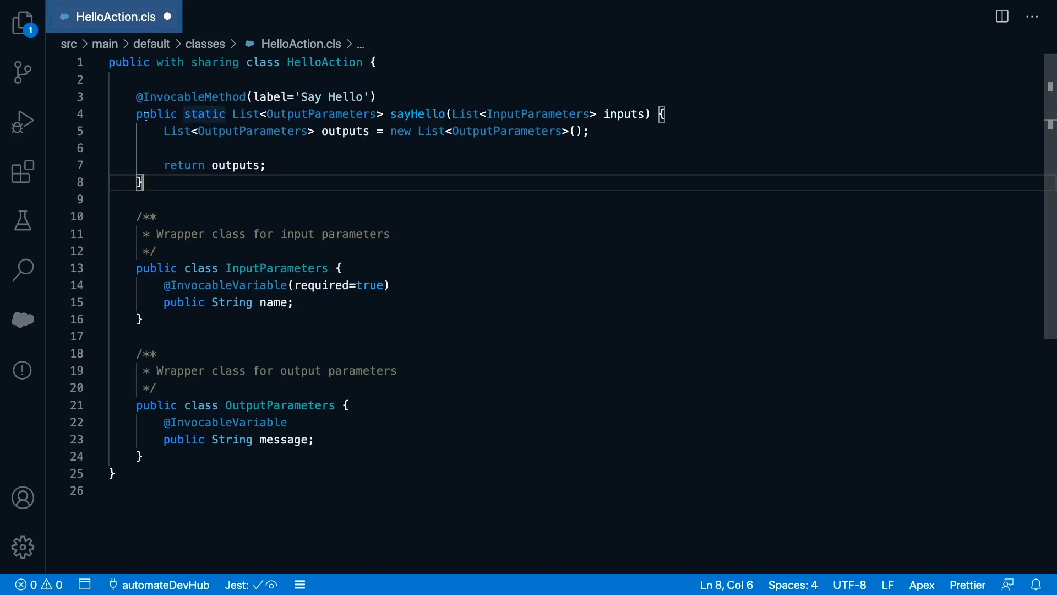
drag(136, 113, 383, 114)
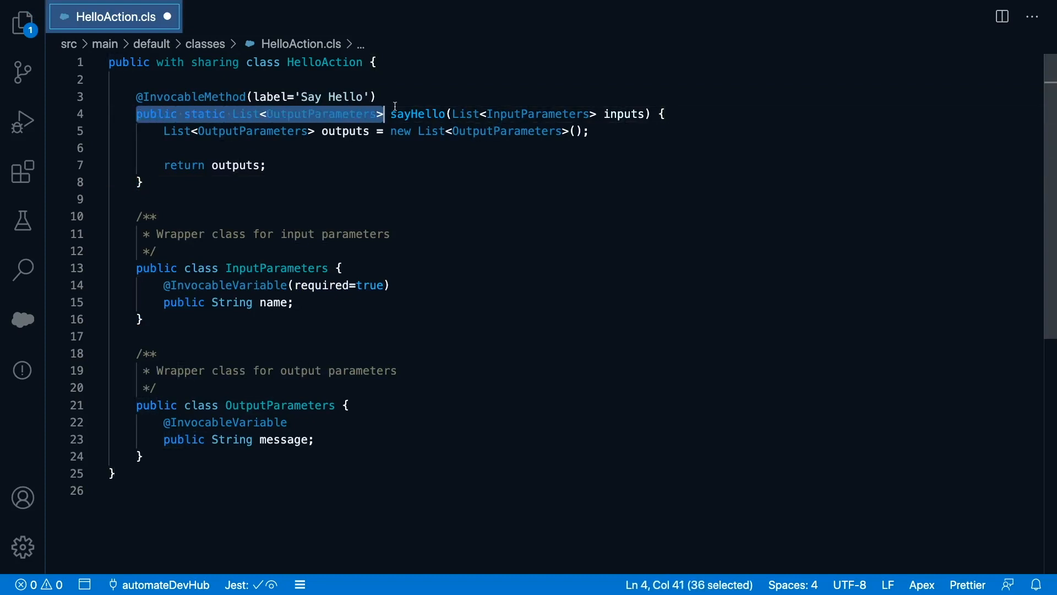
drag(382, 113, 651, 114)
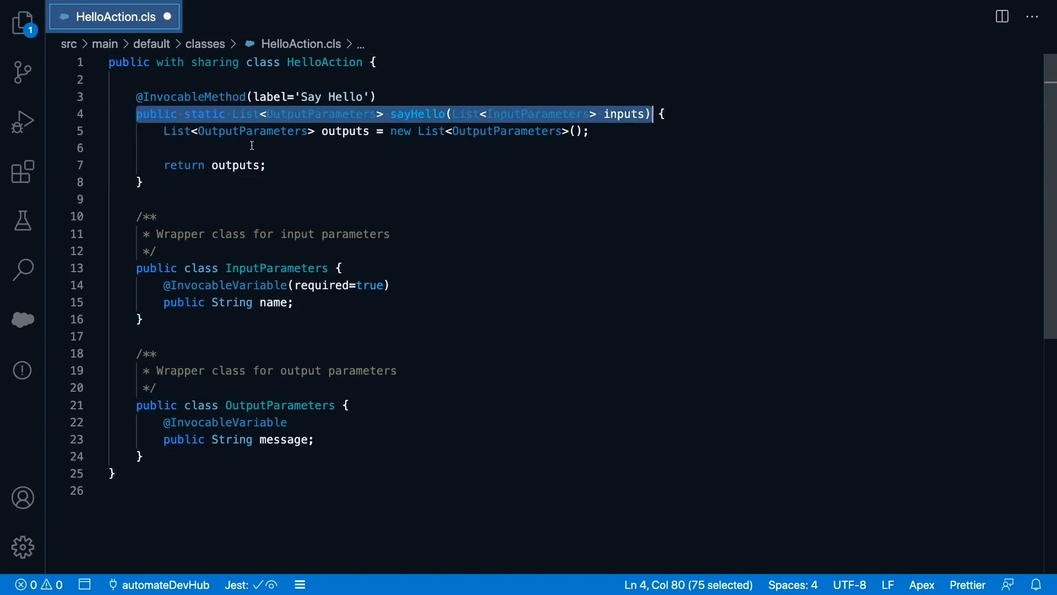
click(261, 139)
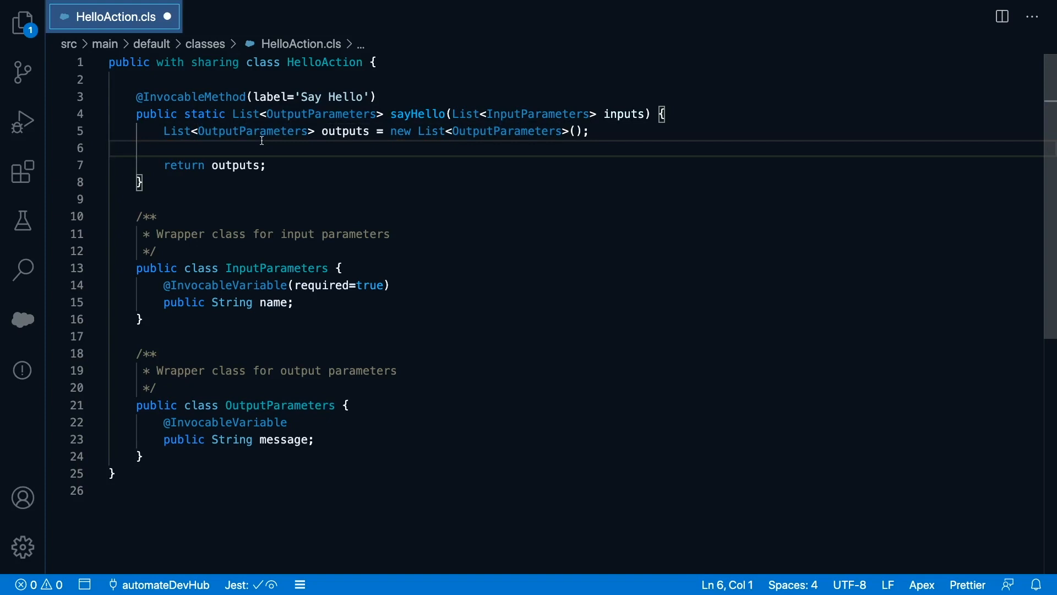
double_click(154, 97)
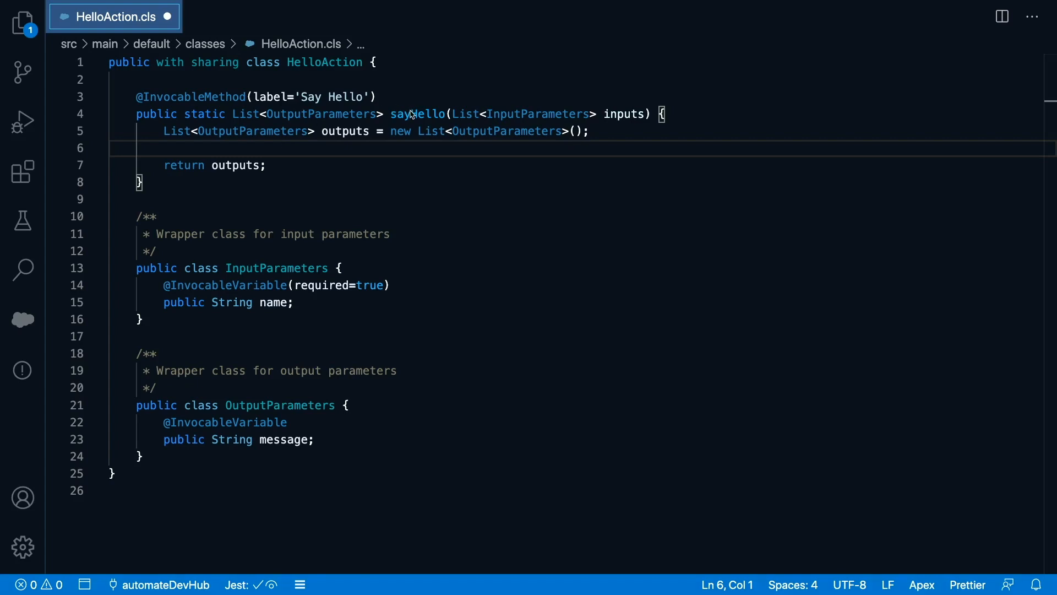
Type 'bu' to begin renaming sayHello to bulkInvoke, then select the greeting-building line.
text(bulkInvok)
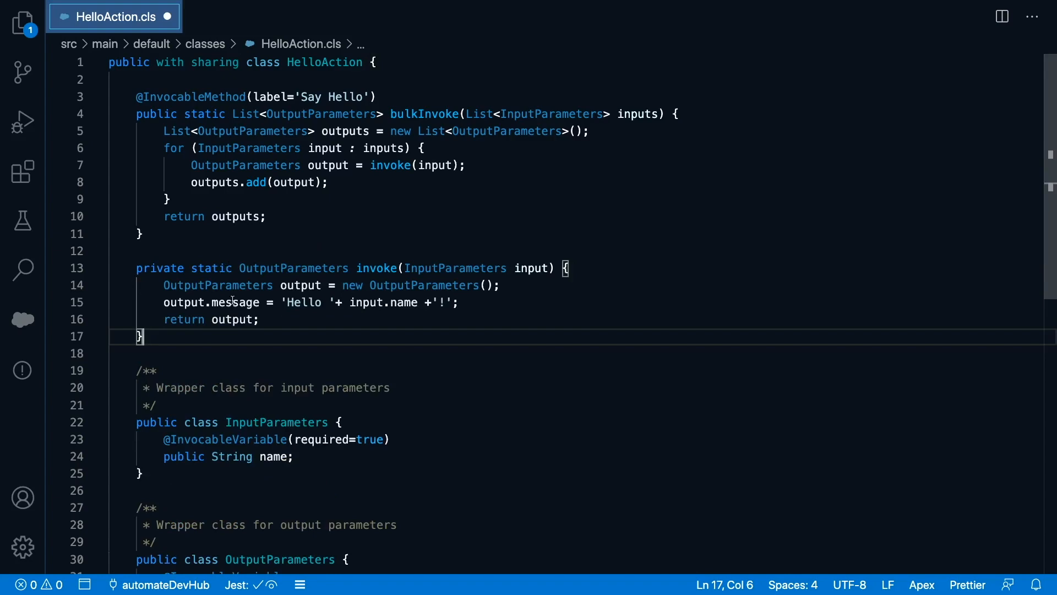
drag(286, 302, 459, 302)
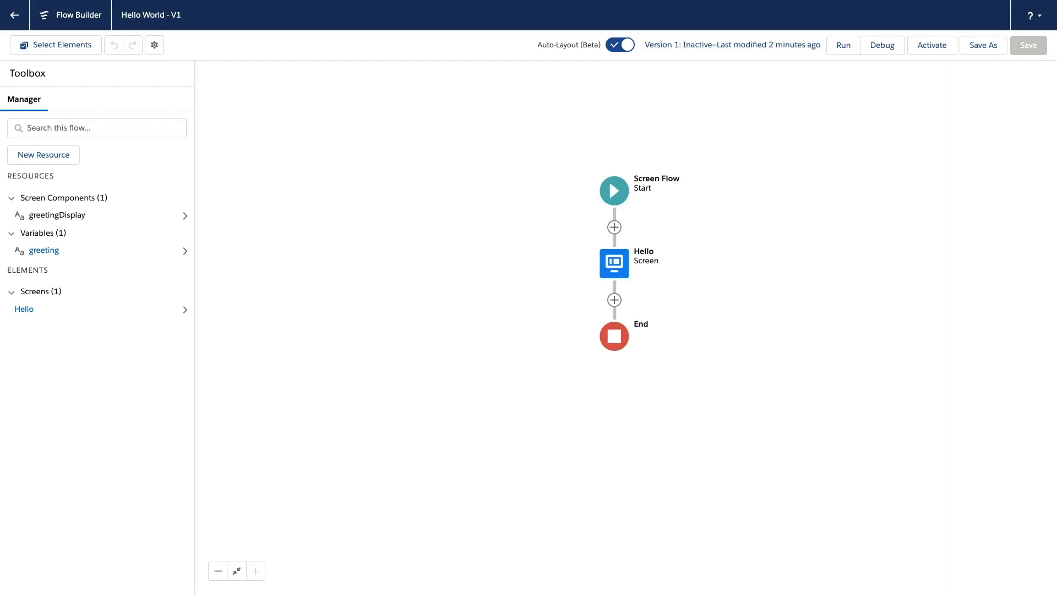
mouse_move(614, 227)
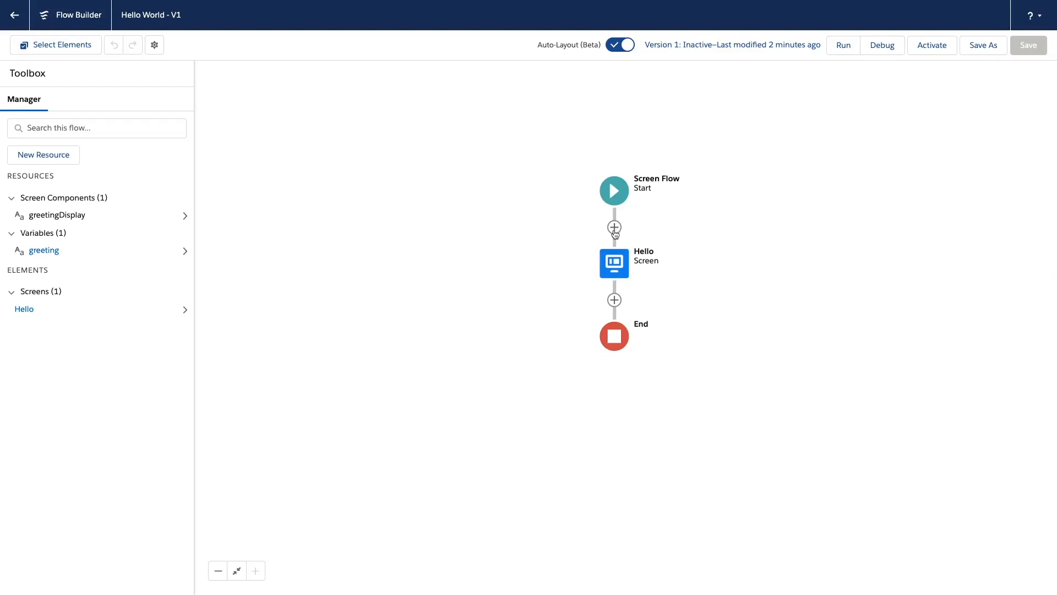
Add the Say Hello Apex action before the Hello screen, labeled getMessage.
click(614, 226)
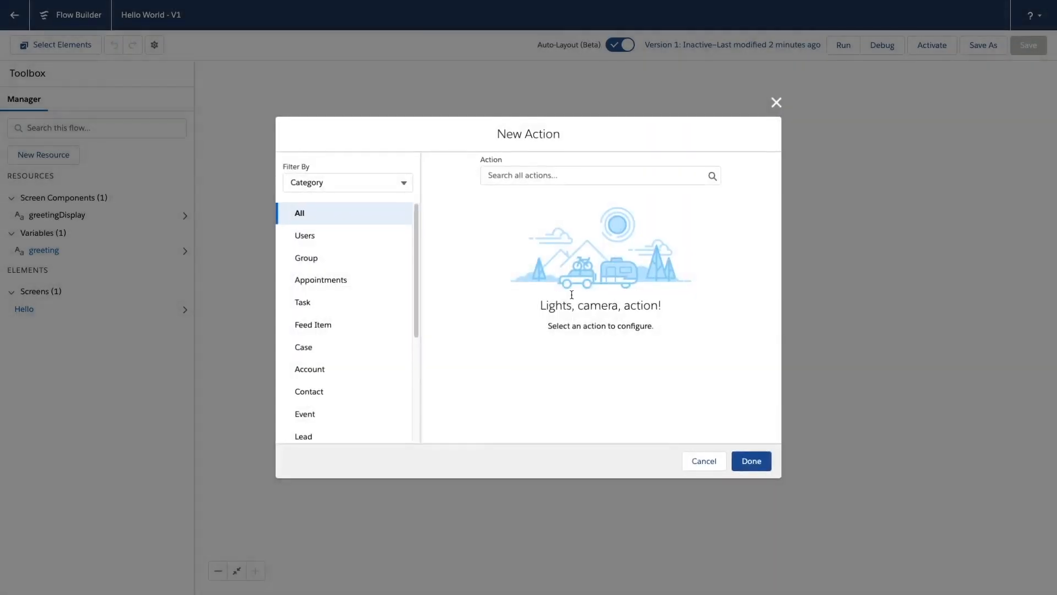
text(sa)
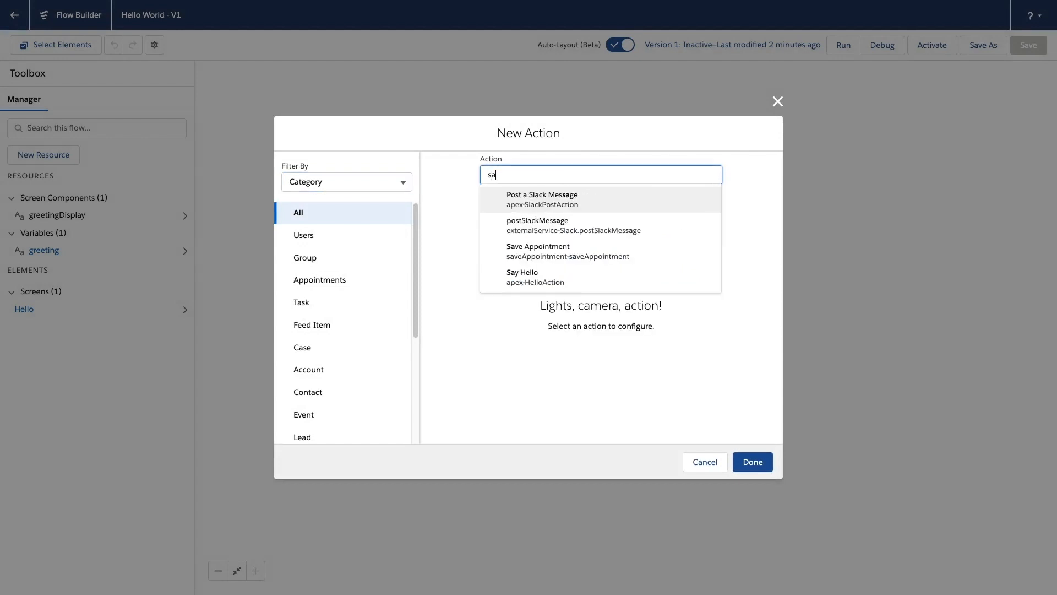
click(522, 276)
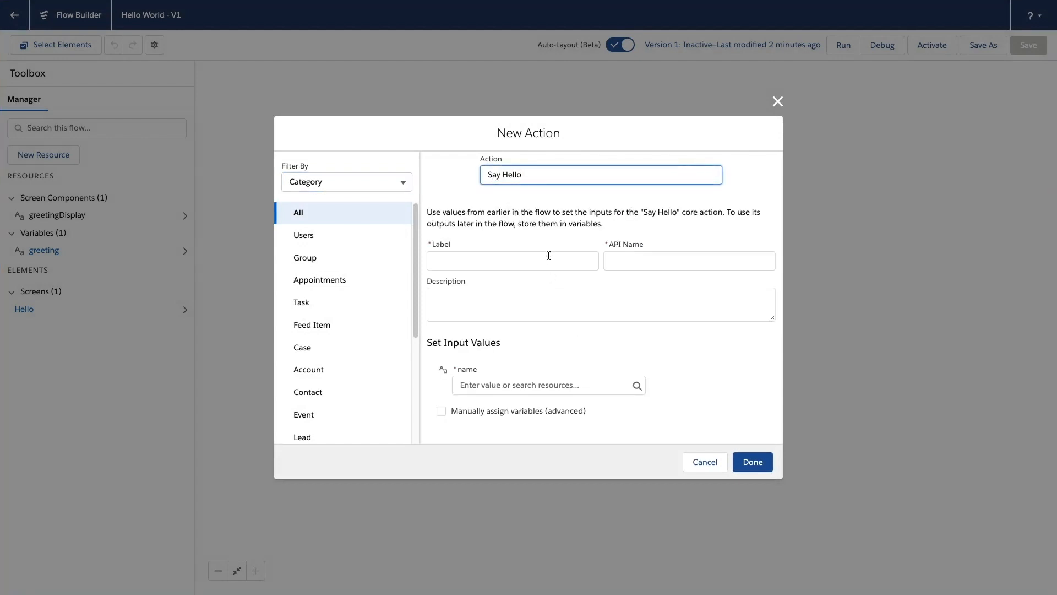
text(getMessage)
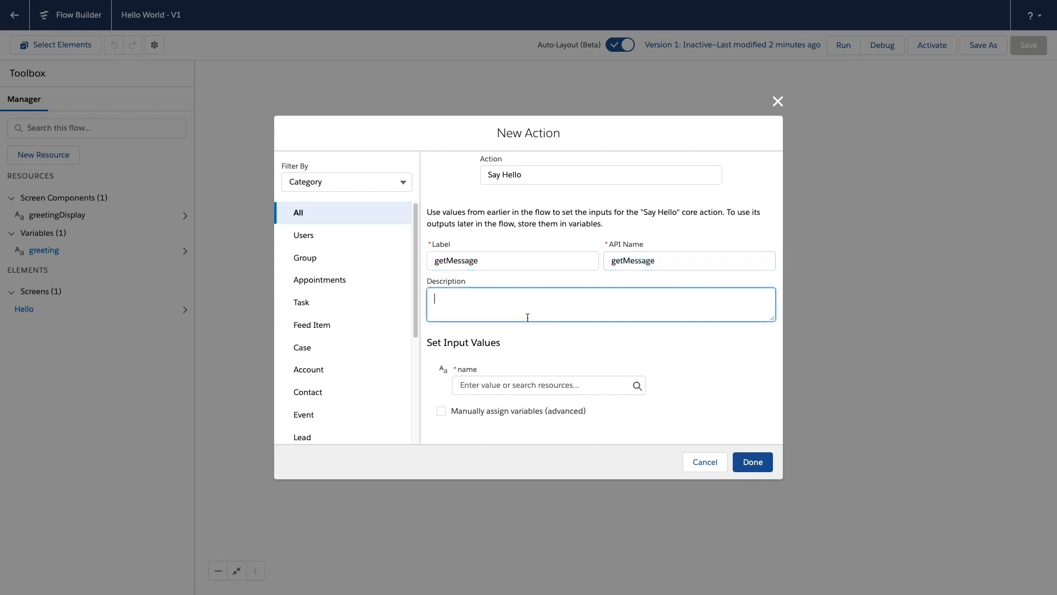
mouse_move(510, 386)
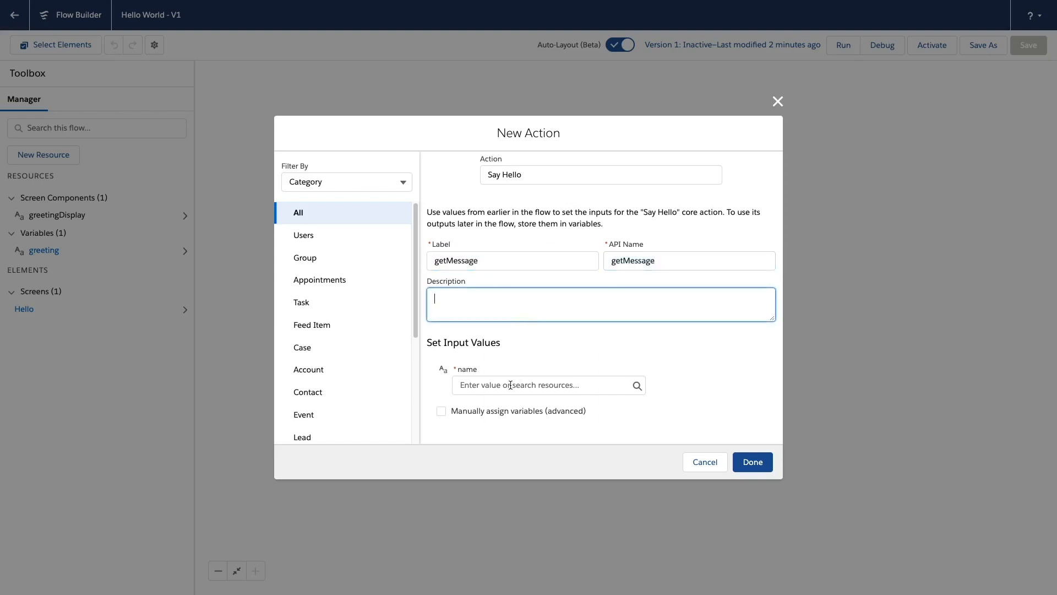
Pass {!$User.FirstName} as name, store message in {!greeting}, and confirm the action.
click(546, 385)
text({!$User.f})
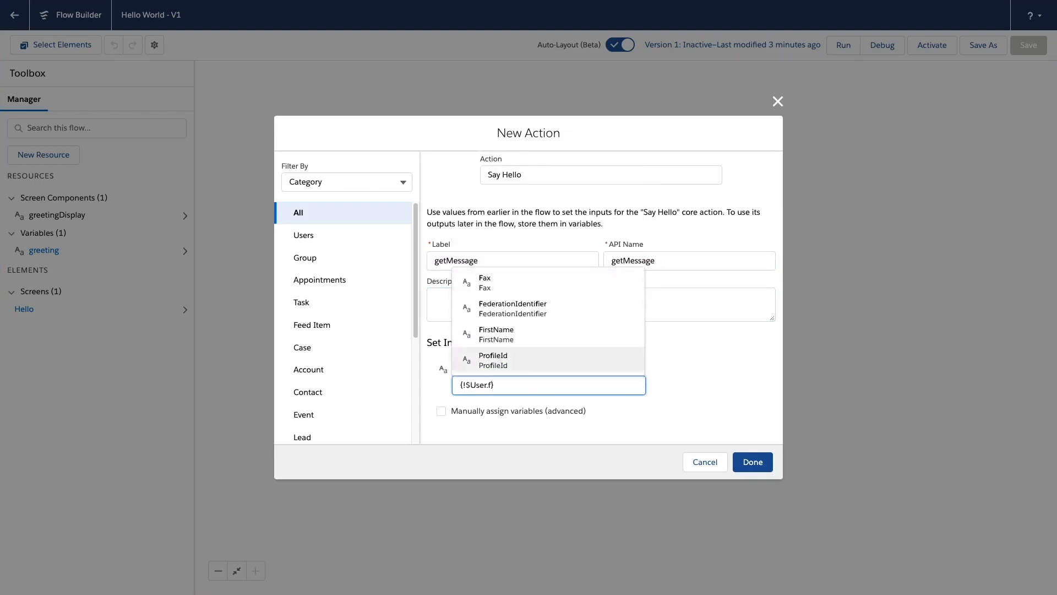
click(496, 334)
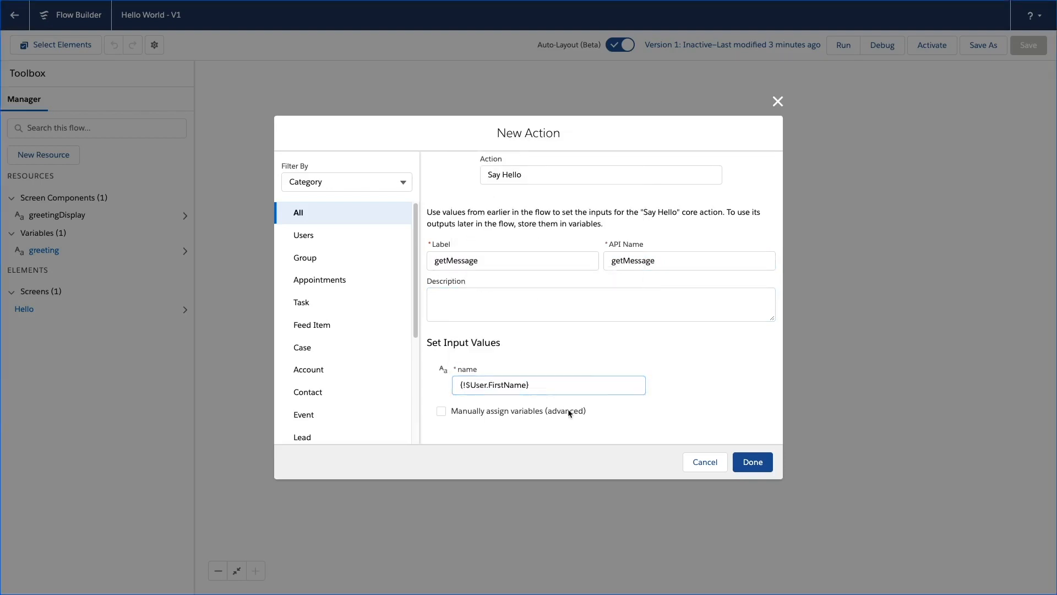
click(441, 411)
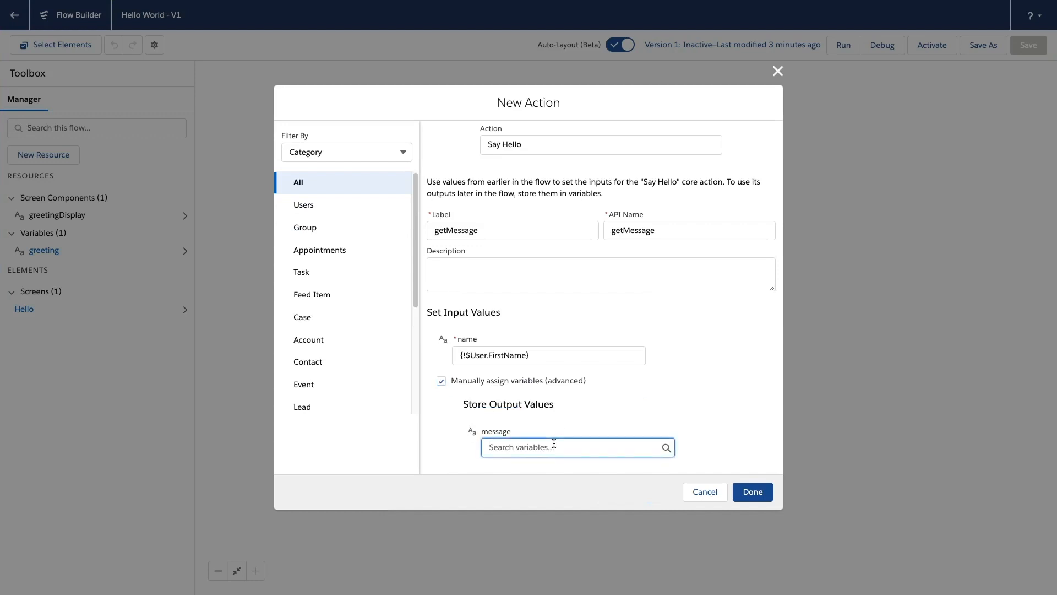
text({!greeting})
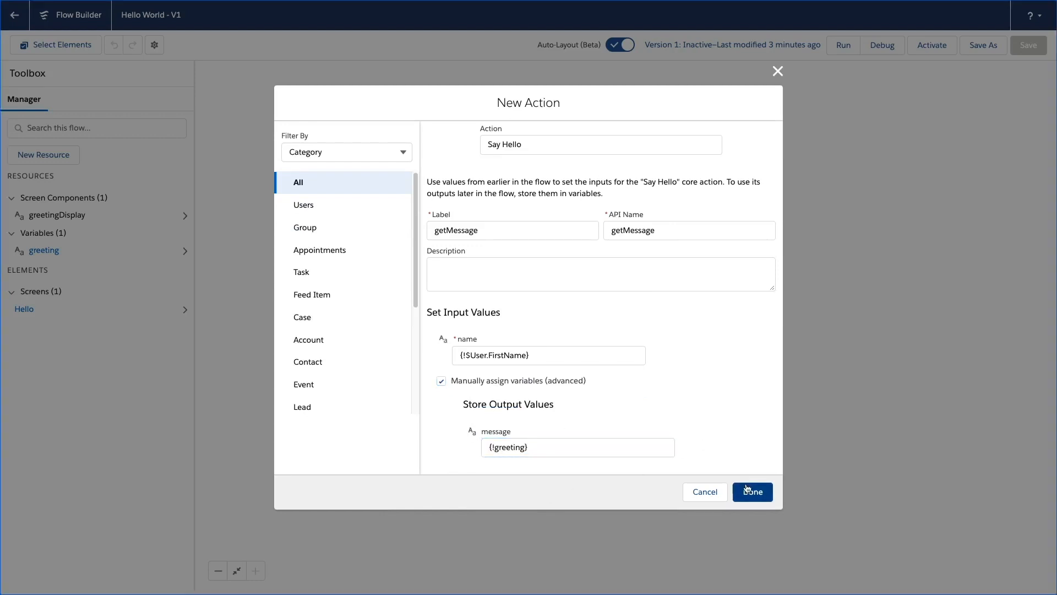
click(752, 492)
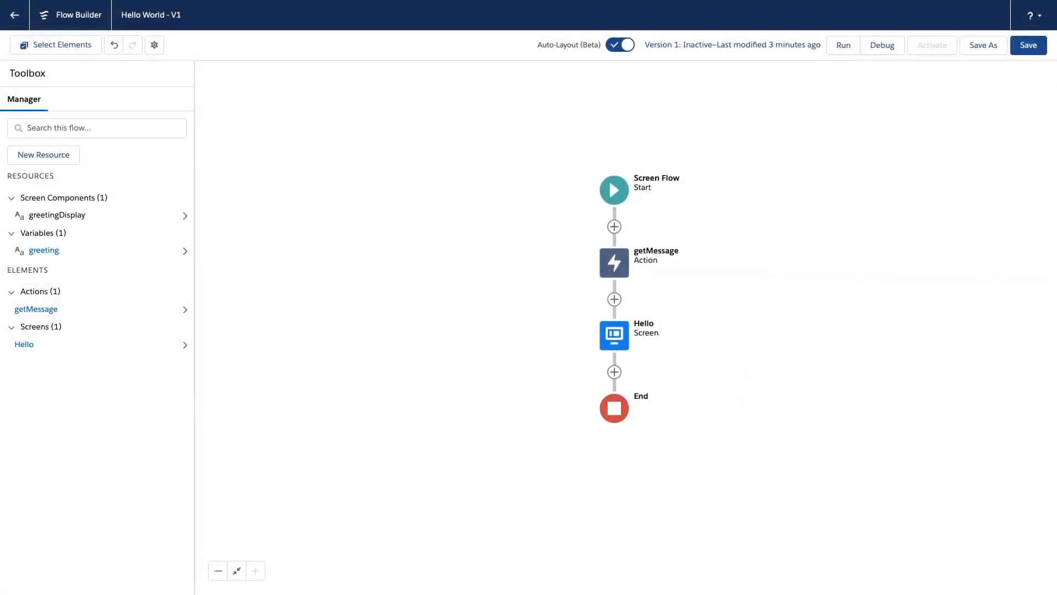
Add an Apex immediate action and list the available Apex classes, including Say Hello.
click(1028, 45)
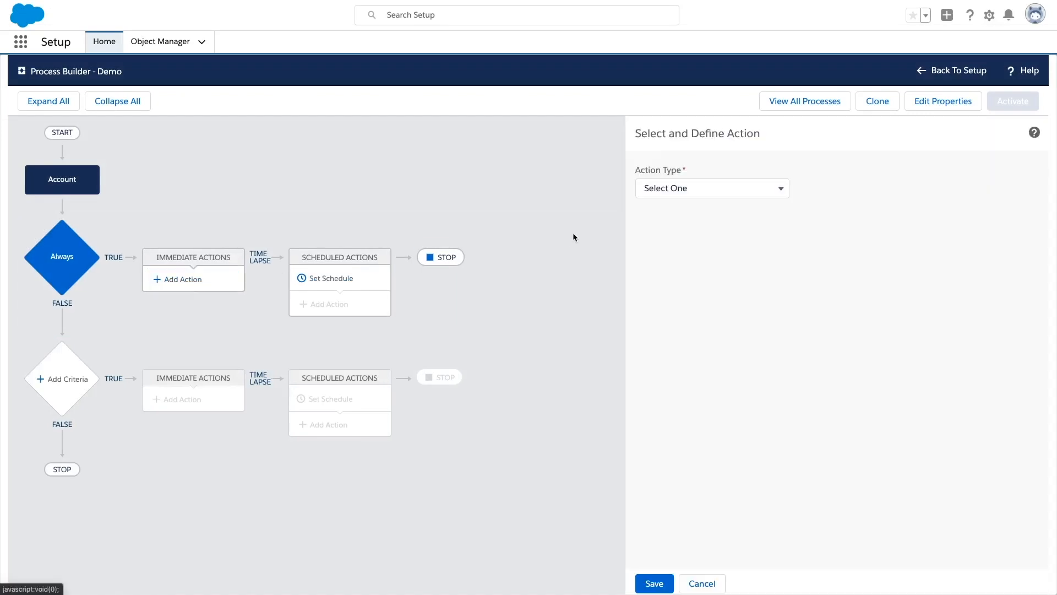
click(712, 187)
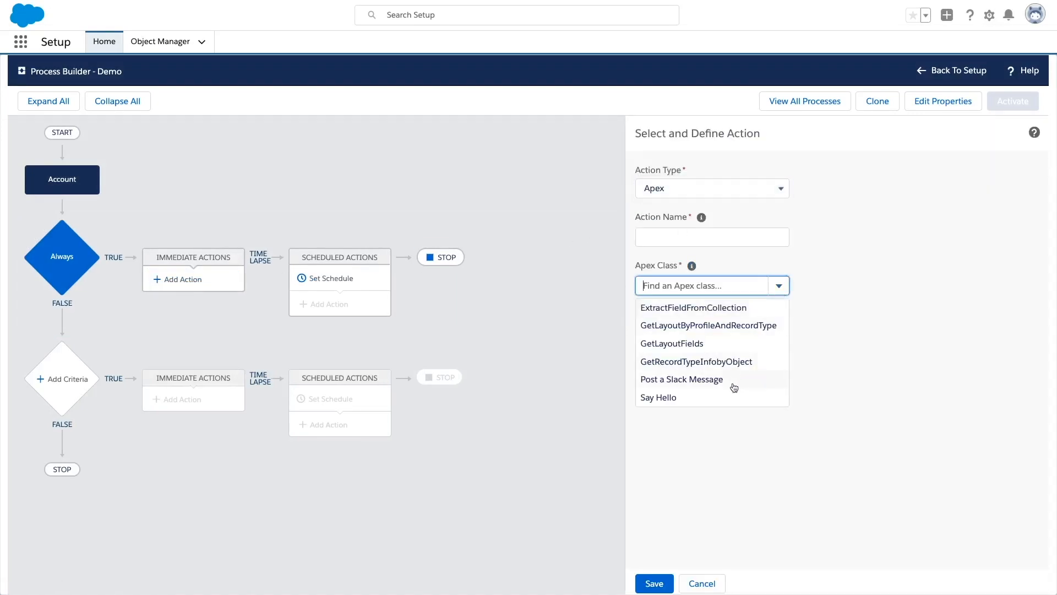
click(681, 379)
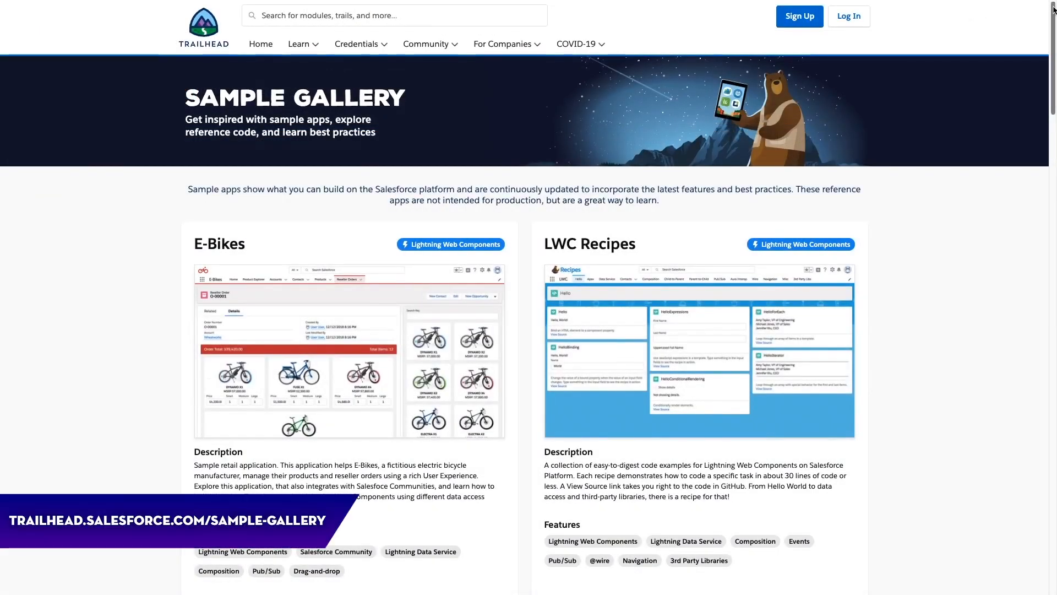
Scroll the Sample Gallery down to the Automation Components card.
scroll(down, 3)
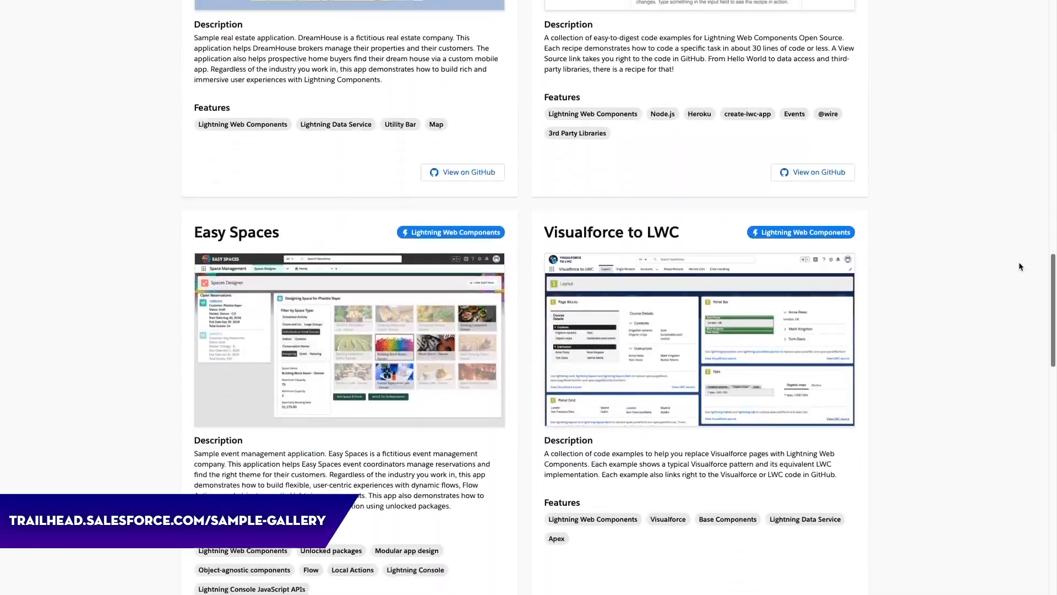
scroll(down, 3)
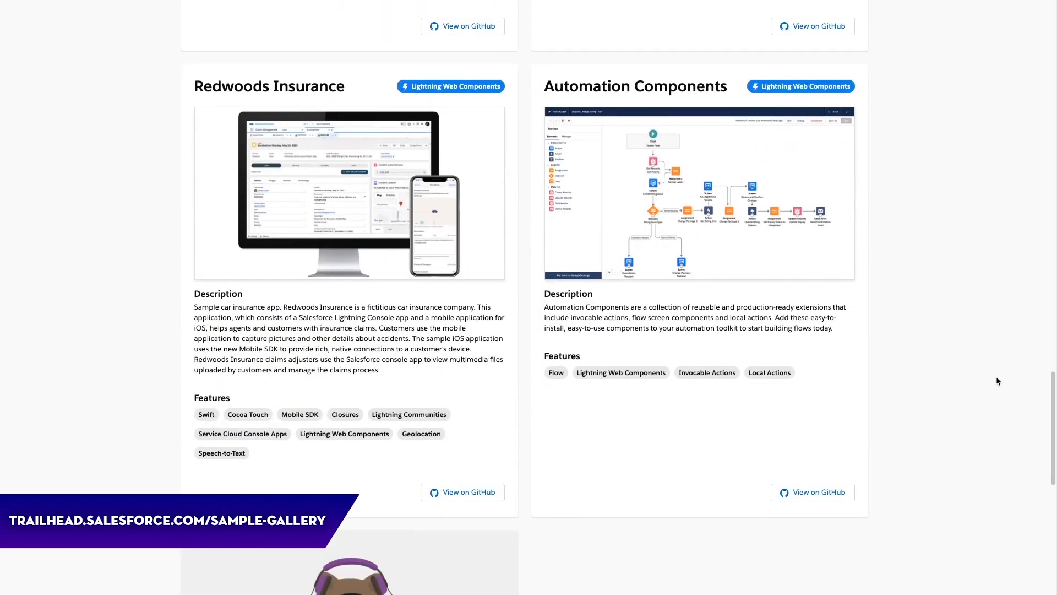
mouse_move(786, 172)
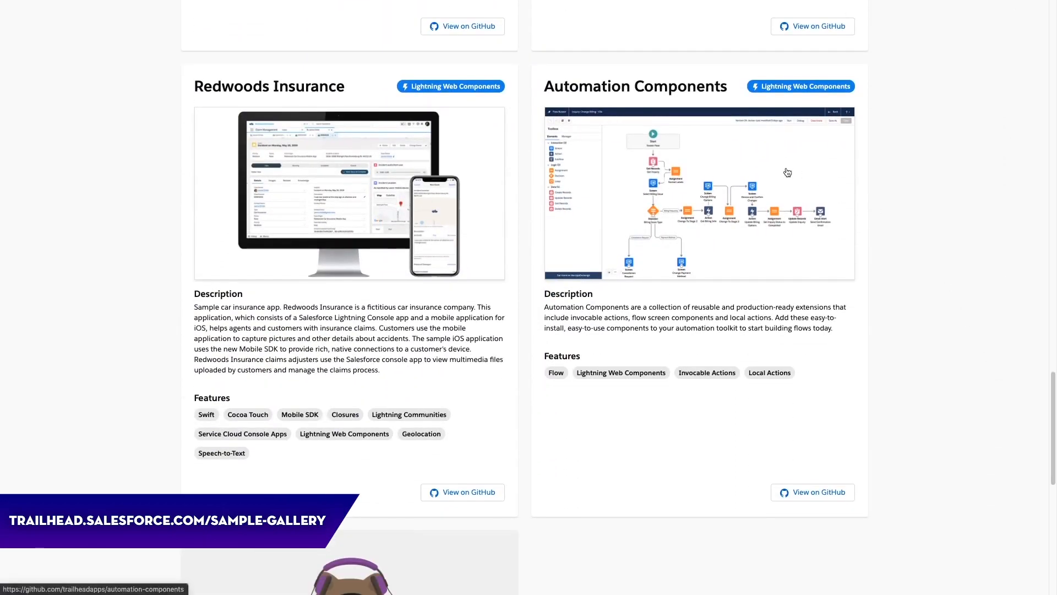
mouse_move(787, 172)
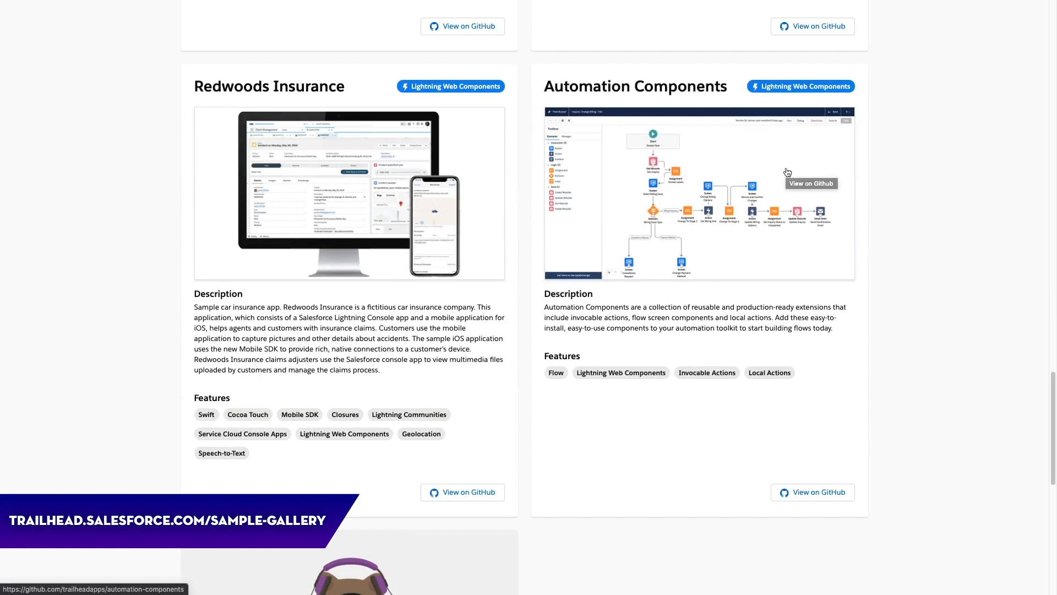